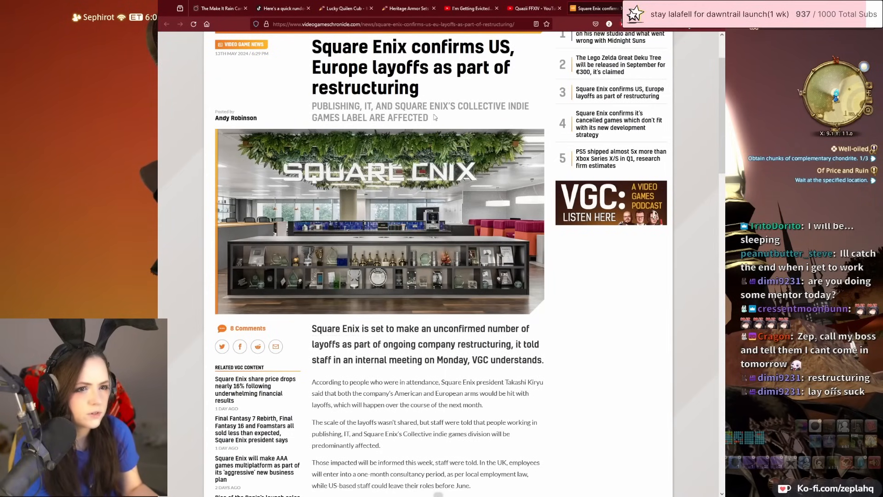
- Scroll from the layoffs headline down to the paragraph on Kiryu's reorganisation of development
scroll(down, 3)
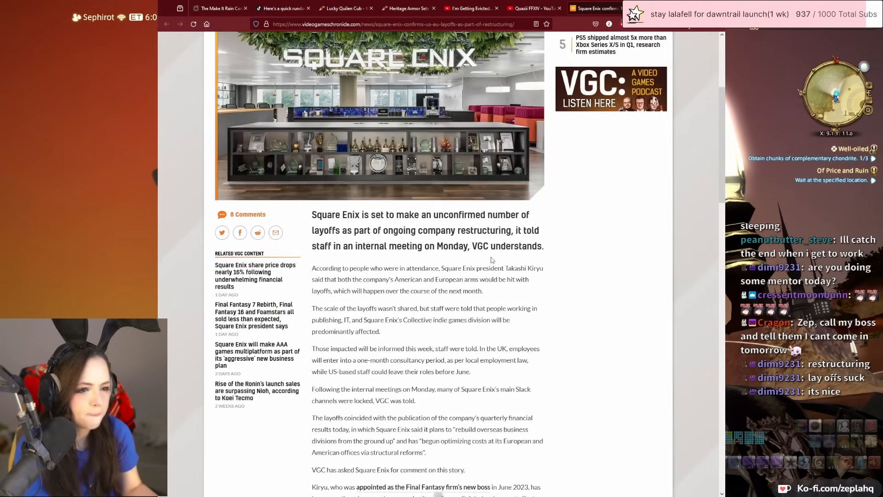
scroll(up, 3)
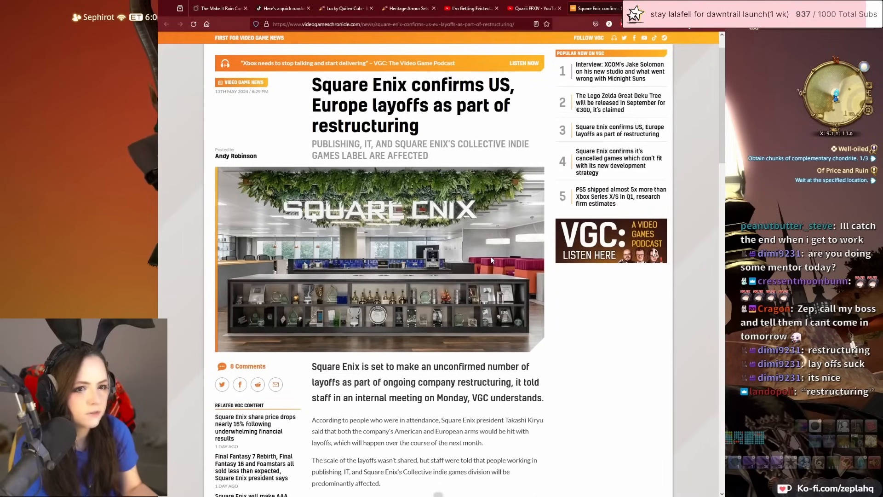
scroll(down, 3)
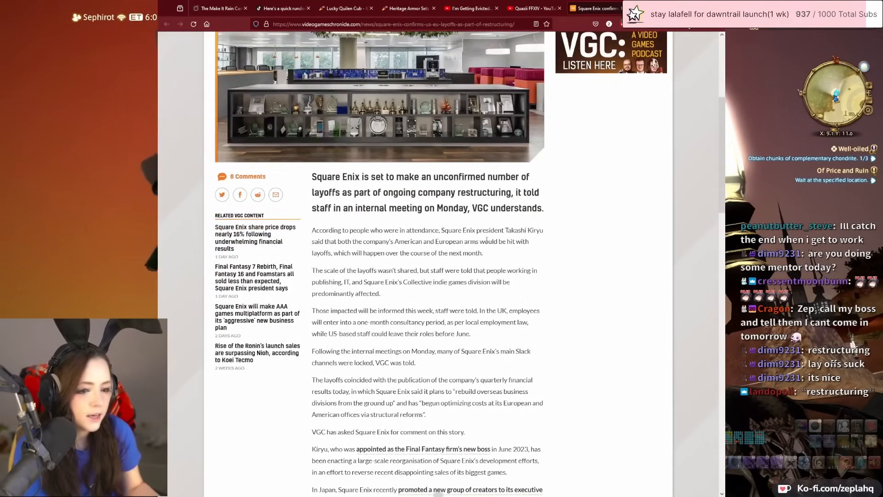
scroll(down, 3)
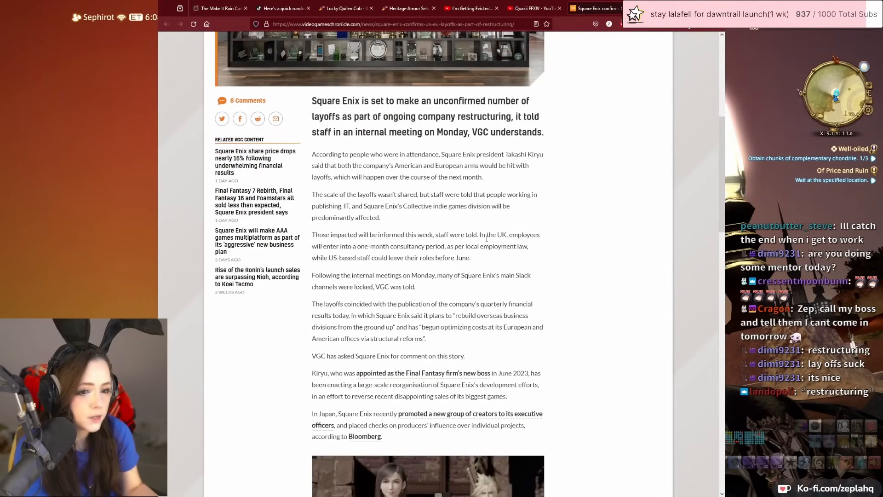
scroll(down, 3)
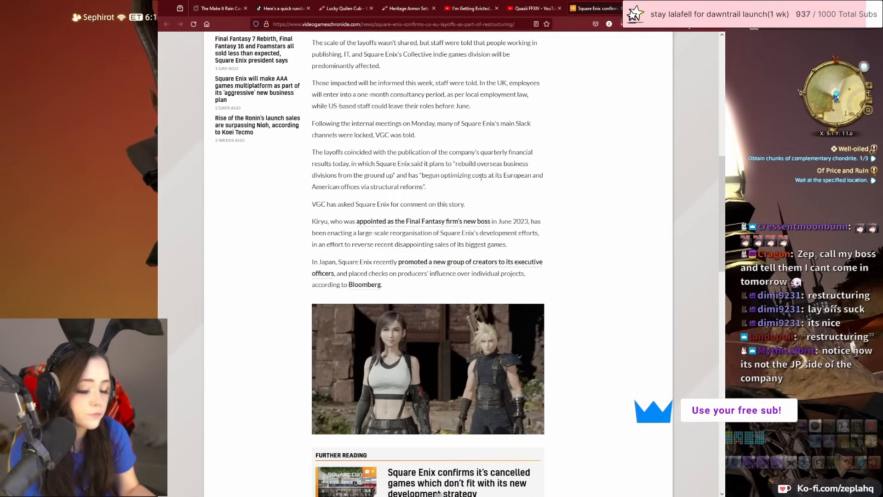
scroll(down, 3)
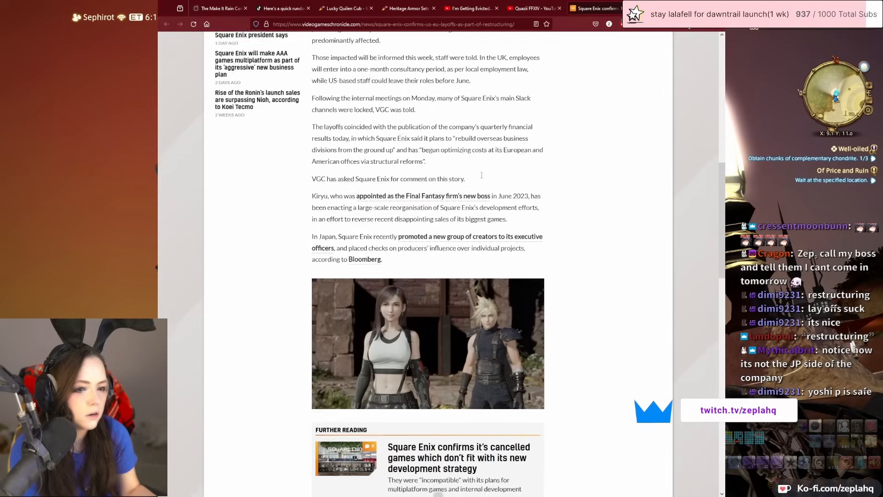
scroll(down, 3)
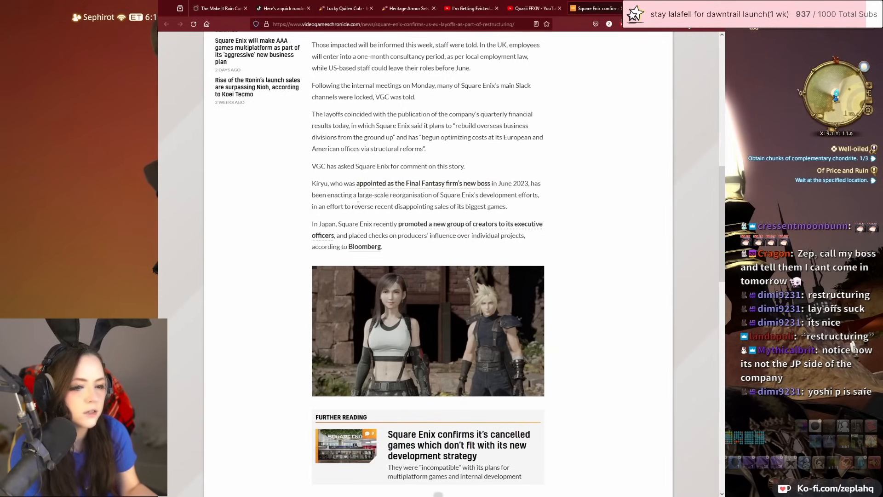
- Select the 'large-scale reorganisation … biggest games' text about reversing disappointing sales
drag(358, 194, 516, 194)
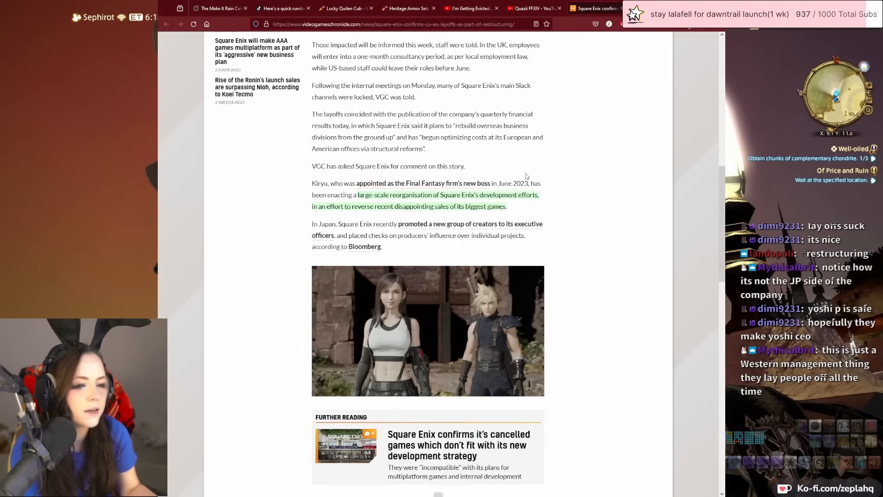
mouse_move(508, 164)
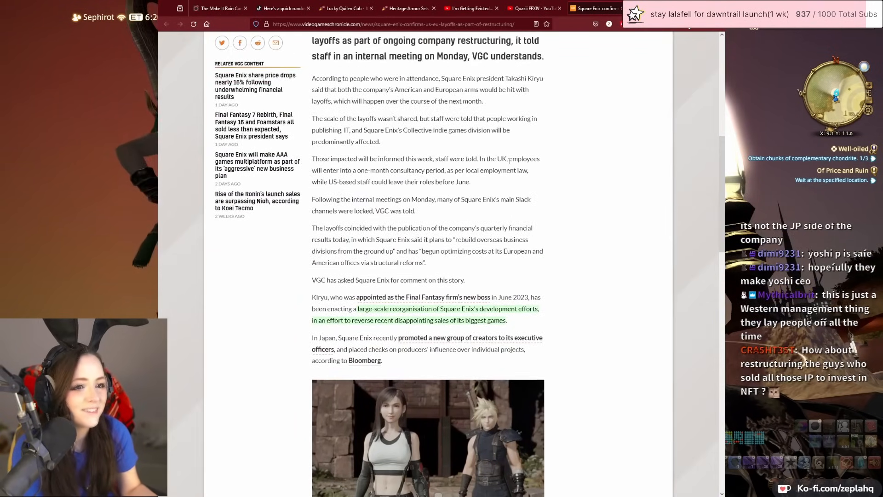
scroll(down, 3)
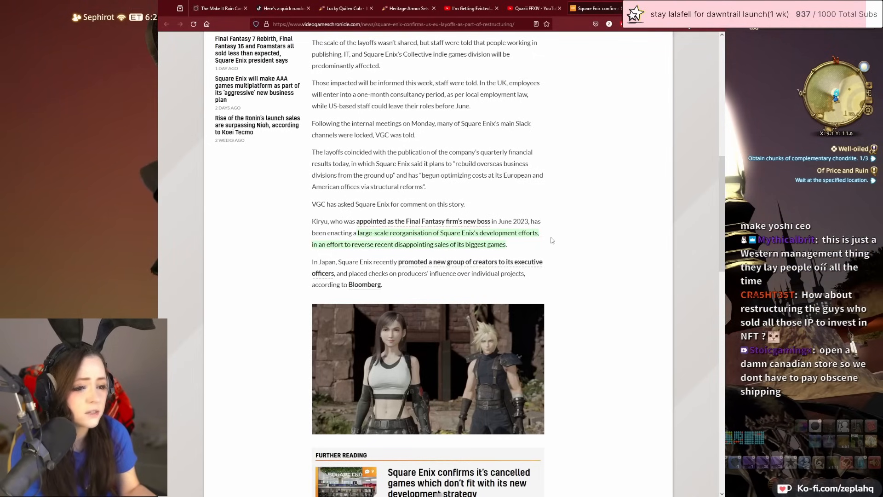
- Scroll past the Further Reading box to the new multiplatform business plan paragraphs
scroll(down, 3)
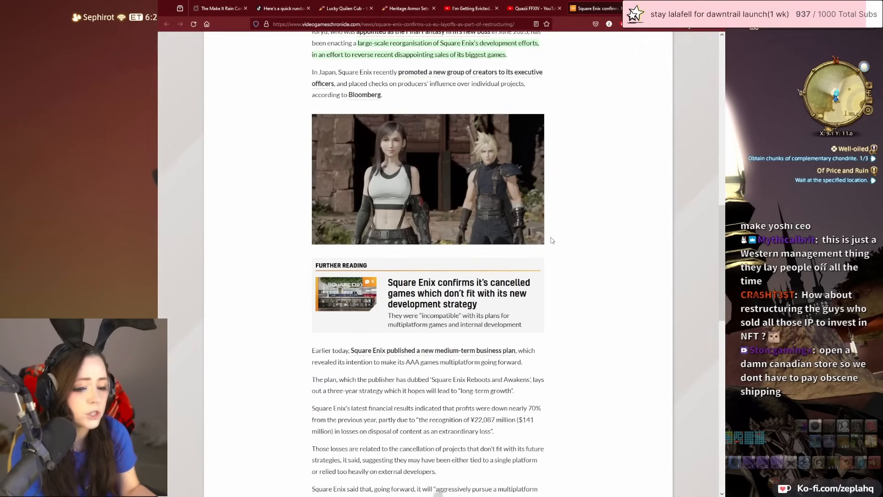
scroll(up, 3)
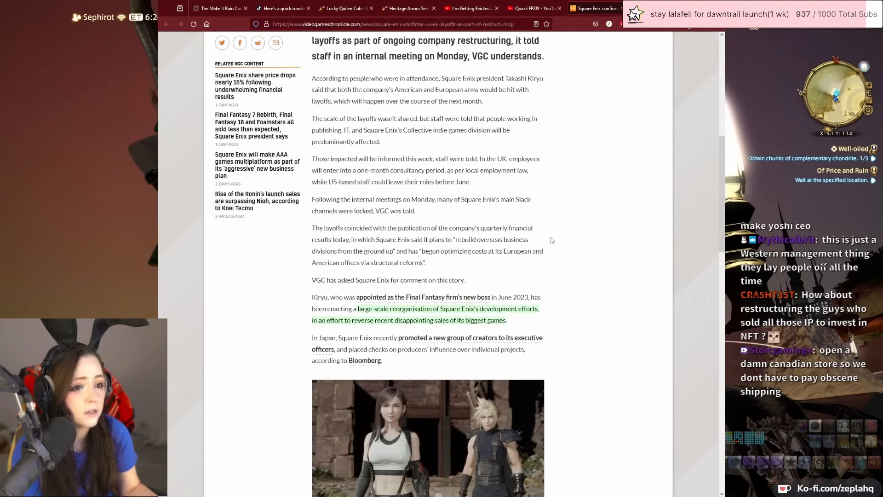
scroll(down, 3)
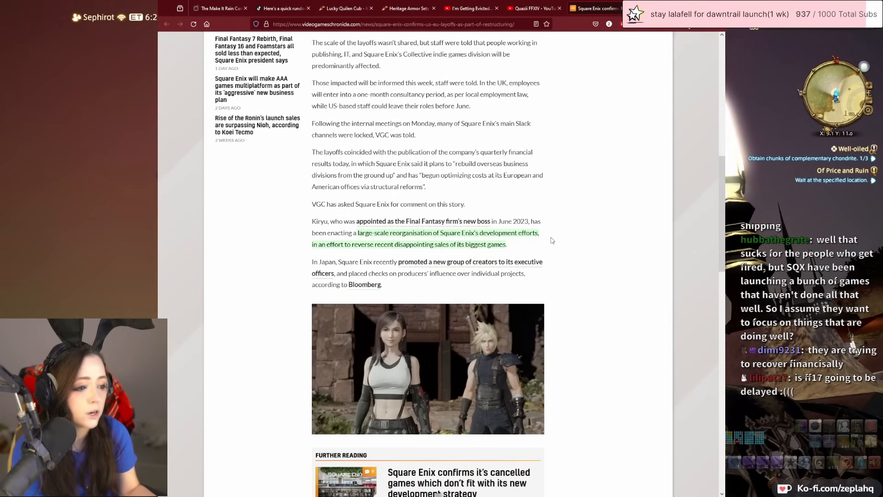
scroll(down, 3)
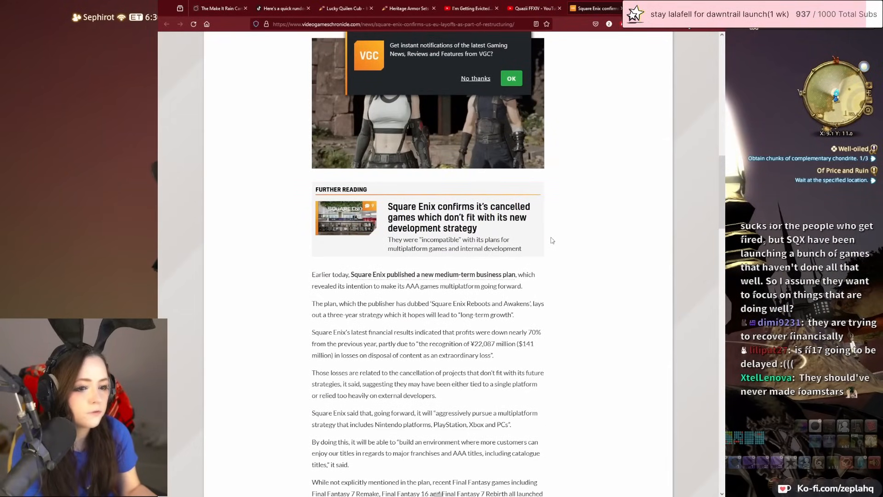
scroll(down, 3)
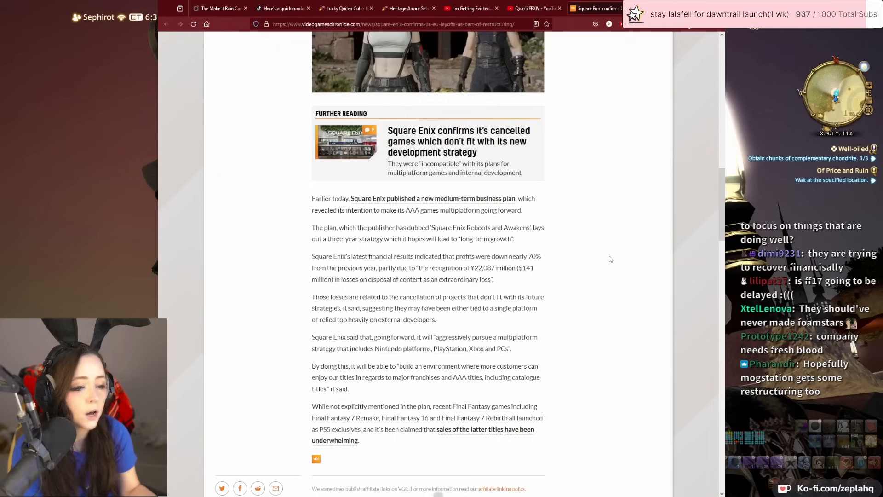
mouse_move(591, 252)
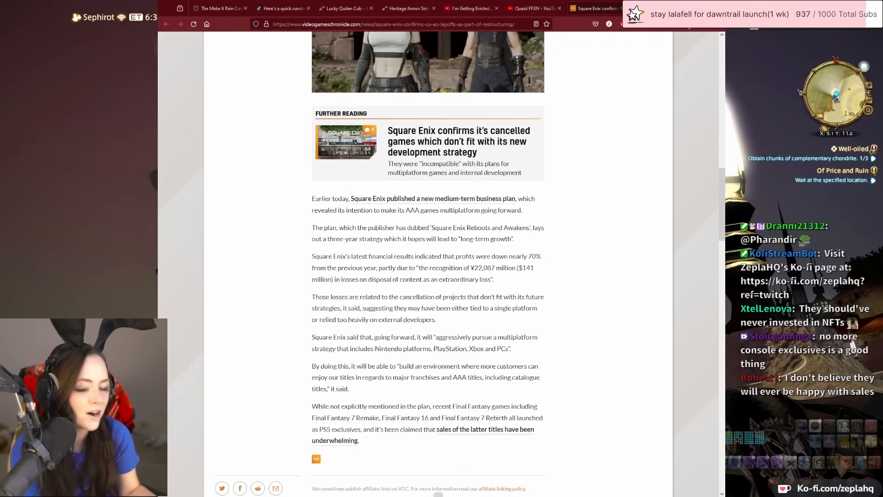
mouse_move(581, 216)
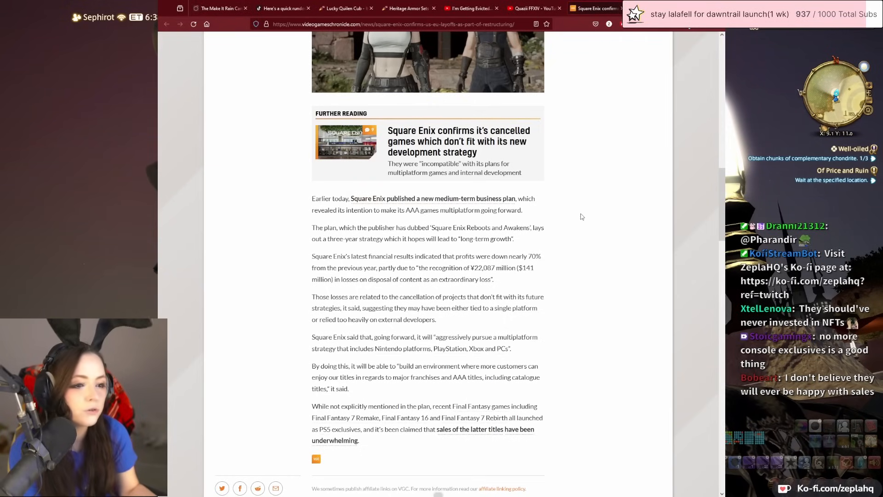
mouse_move(550, 201)
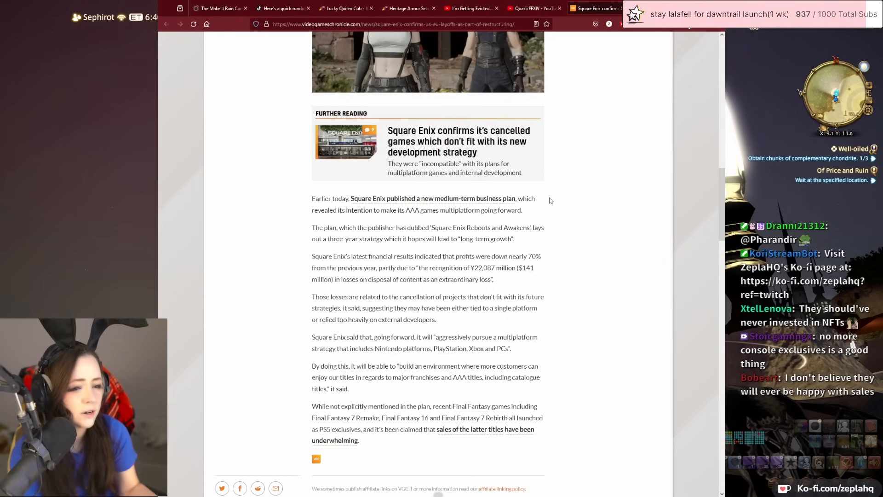
mouse_move(457, 192)
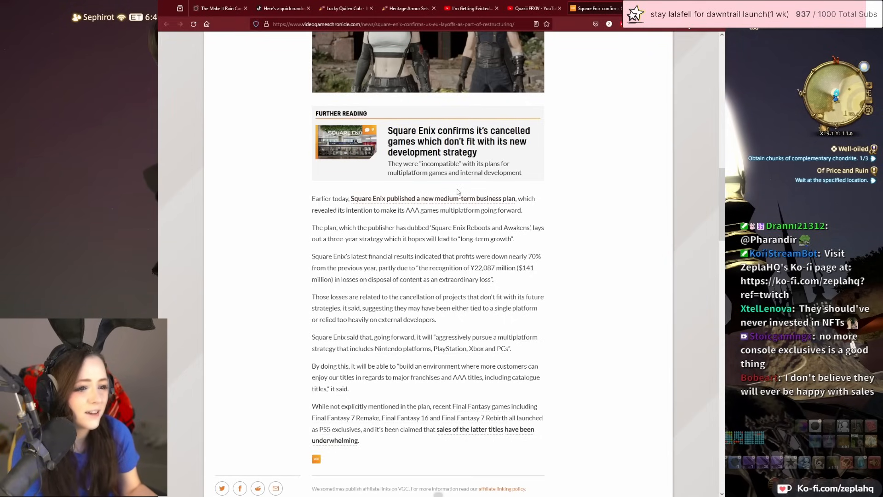
mouse_move(432, 199)
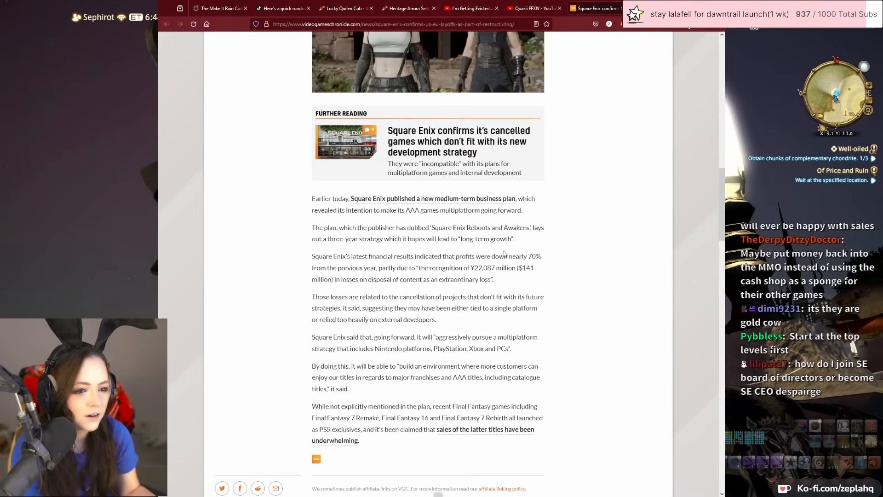
- Scroll to the article's end showing topic tags and the author byline
scroll(down, 3)
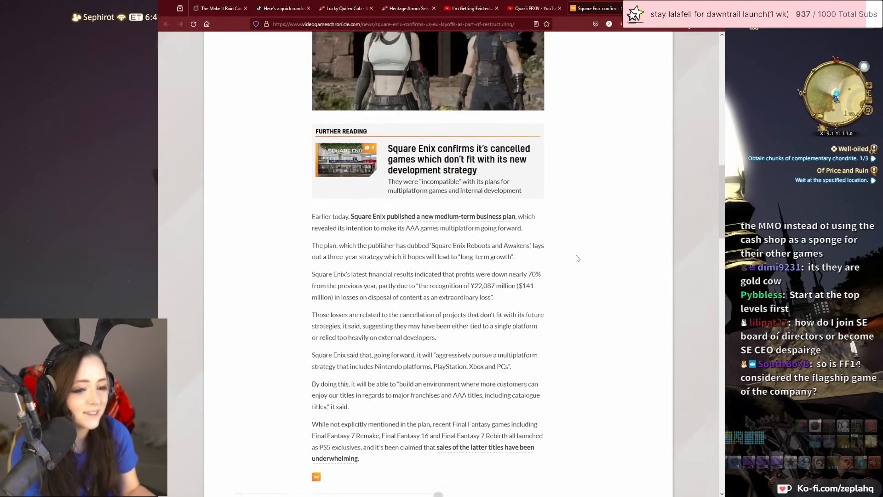
scroll(down, 3)
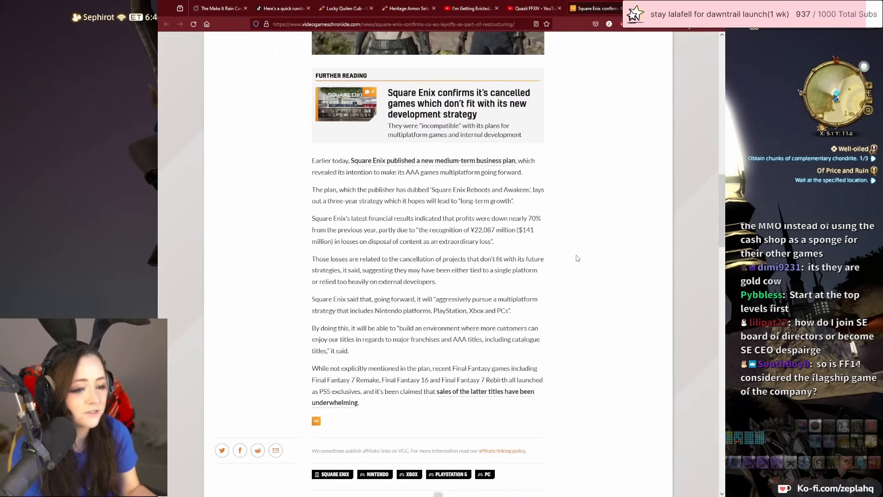
scroll(down, 3)
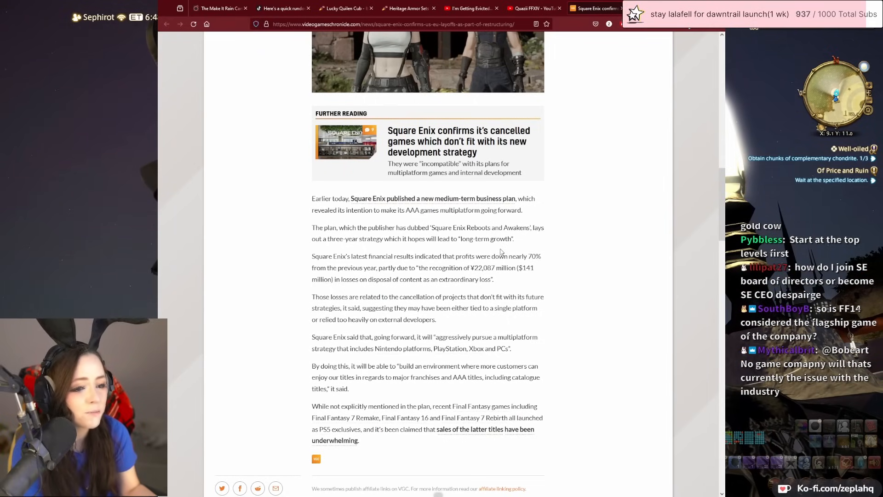
mouse_move(545, 243)
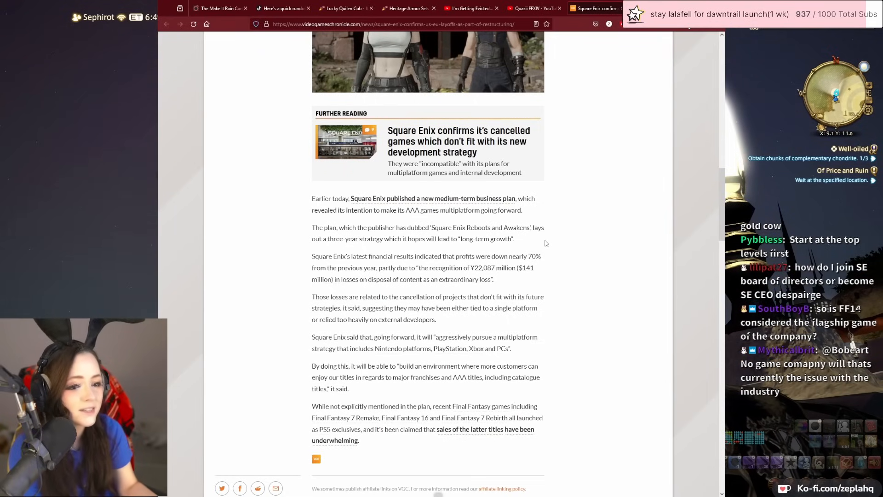
scroll(down, 3)
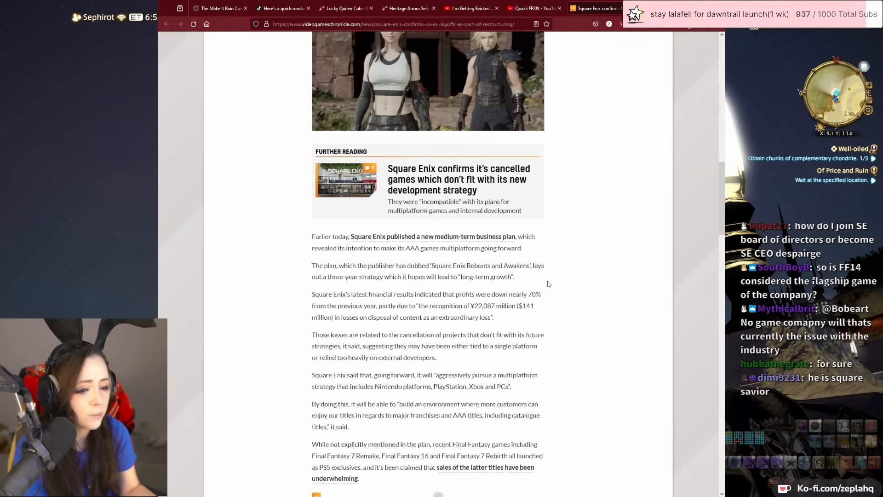
scroll(down, 3)
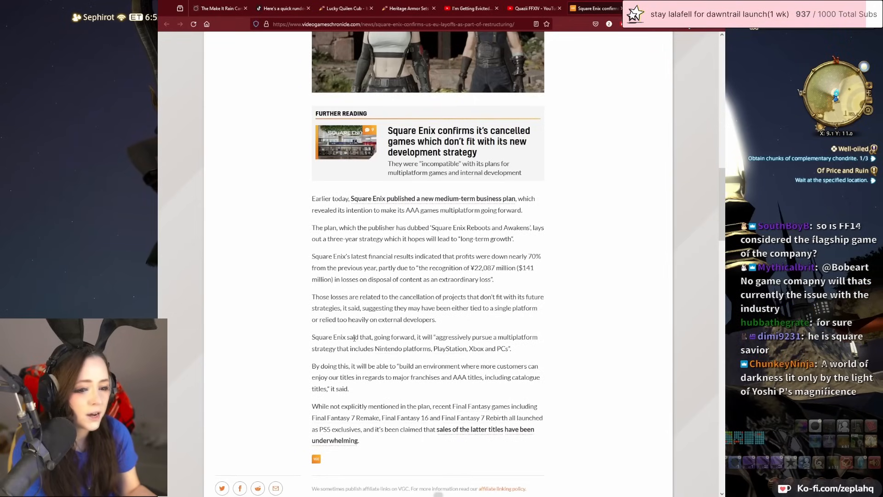
mouse_move(546, 327)
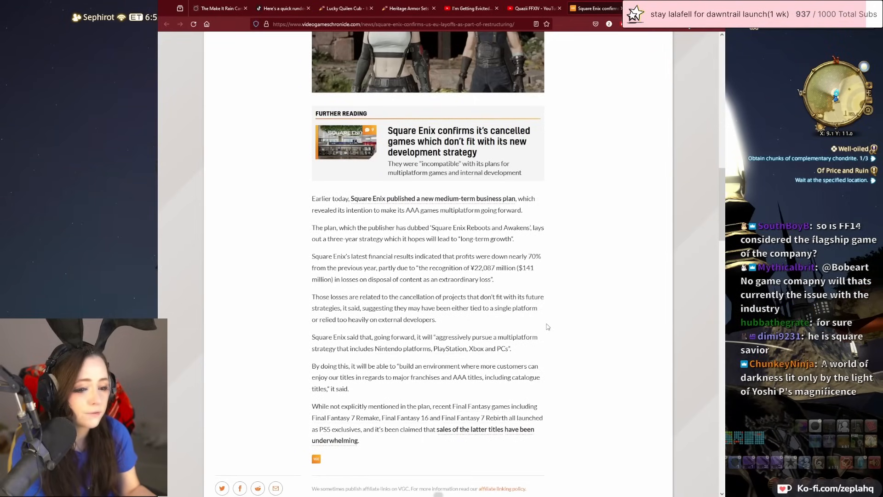
scroll(down, 3)
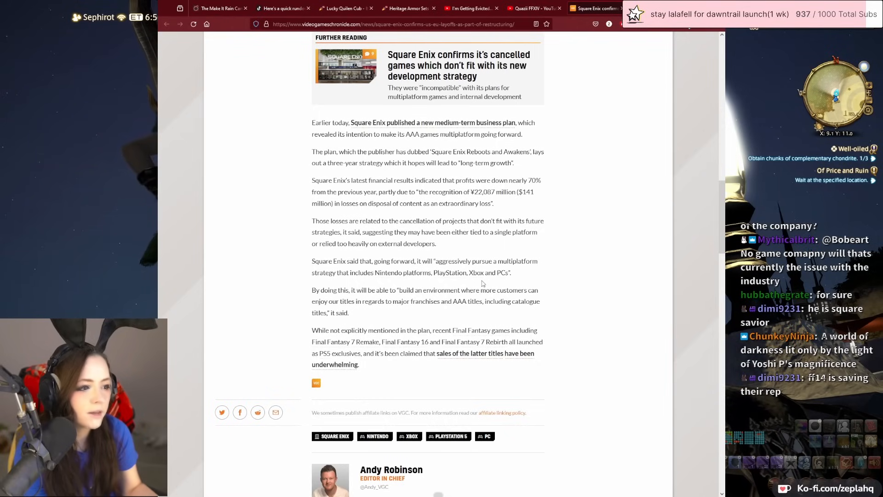
mouse_move(465, 243)
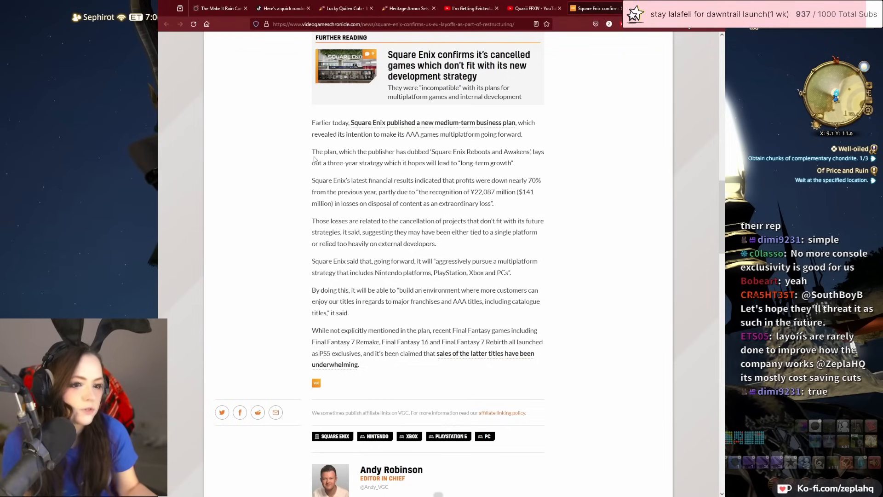
- Select the 'Square Enix said that, going forward…' sentence on Nintendo, PlayStation, Xbox and PC
drag(367, 272, 511, 273)
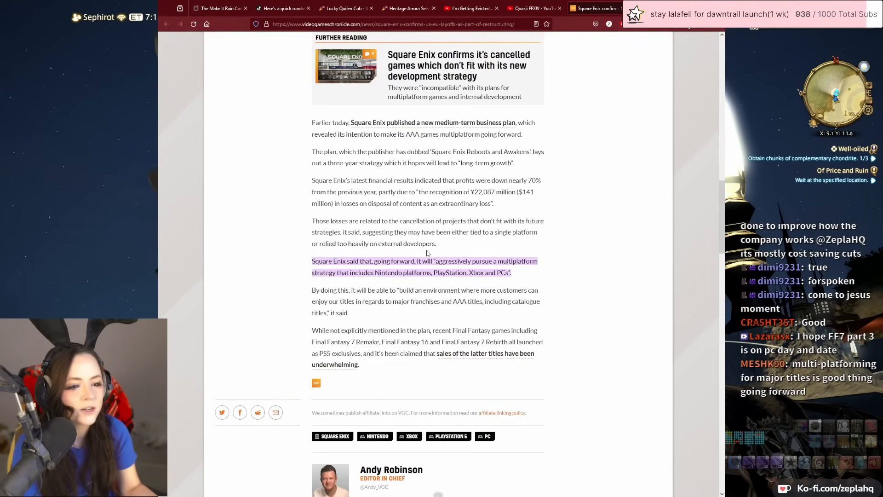
mouse_move(534, 273)
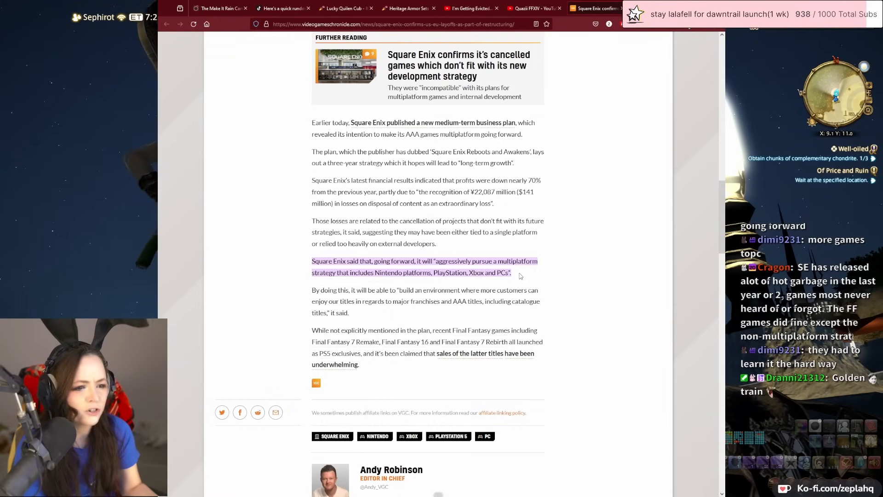
mouse_move(523, 276)
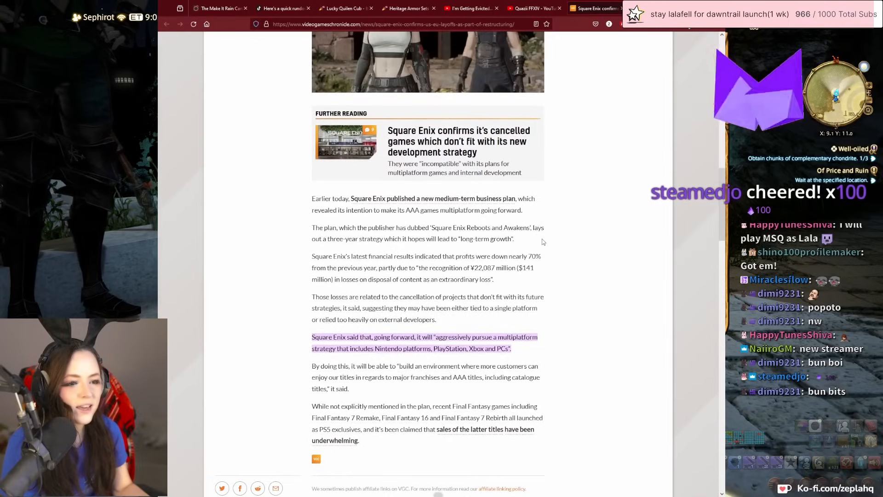
scroll(down, 3)
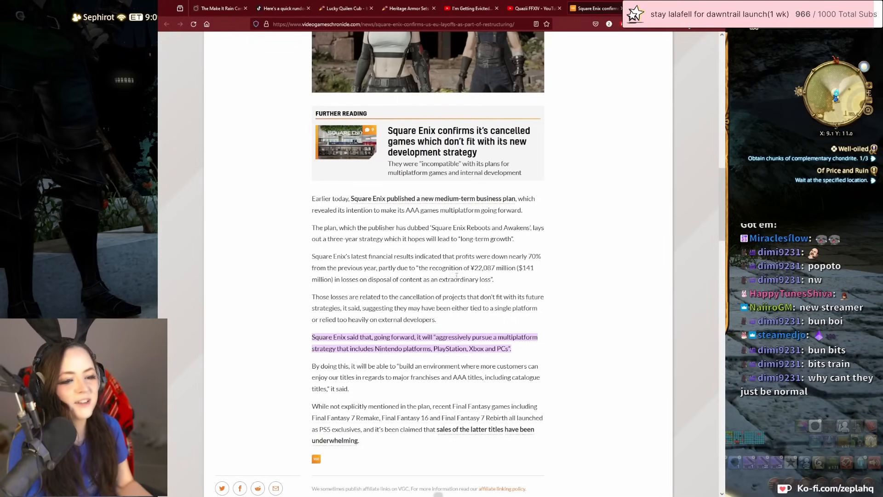
scroll(down, 3)
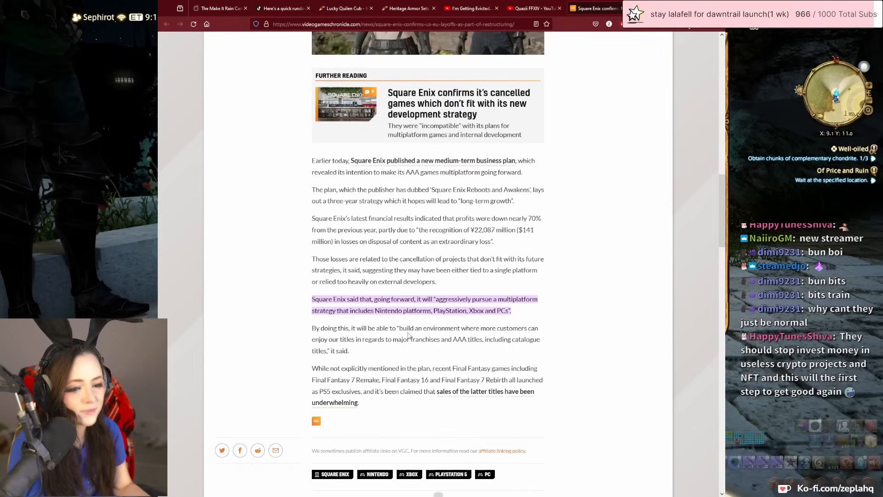
mouse_move(457, 336)
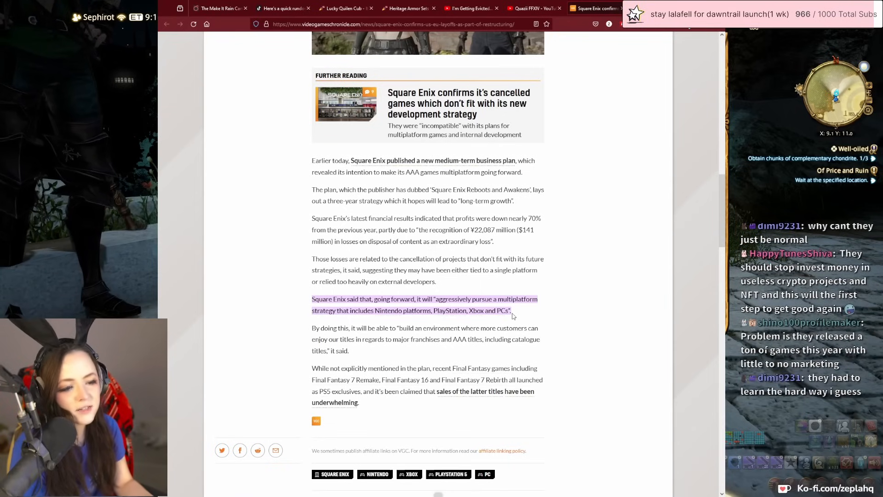
mouse_move(546, 316)
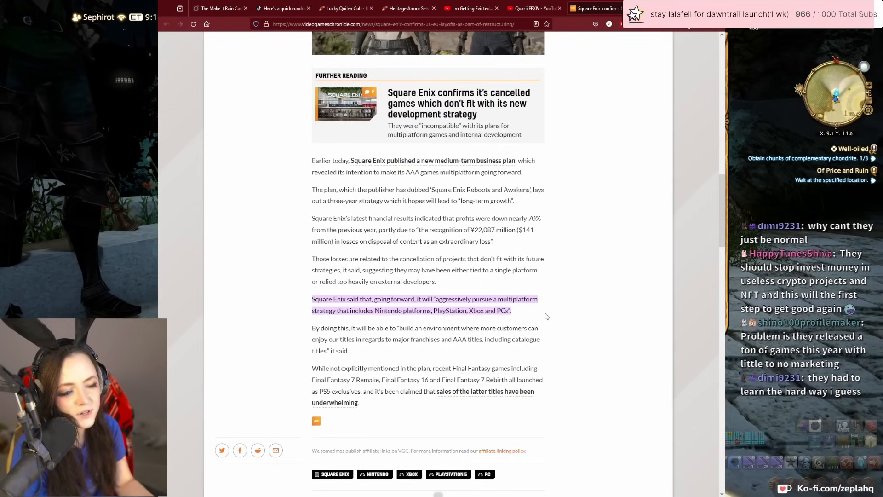
mouse_move(292, 486)
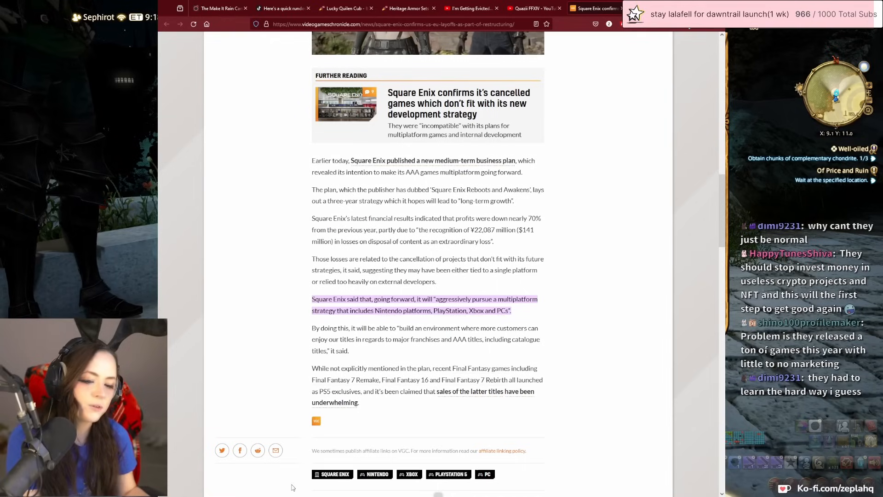